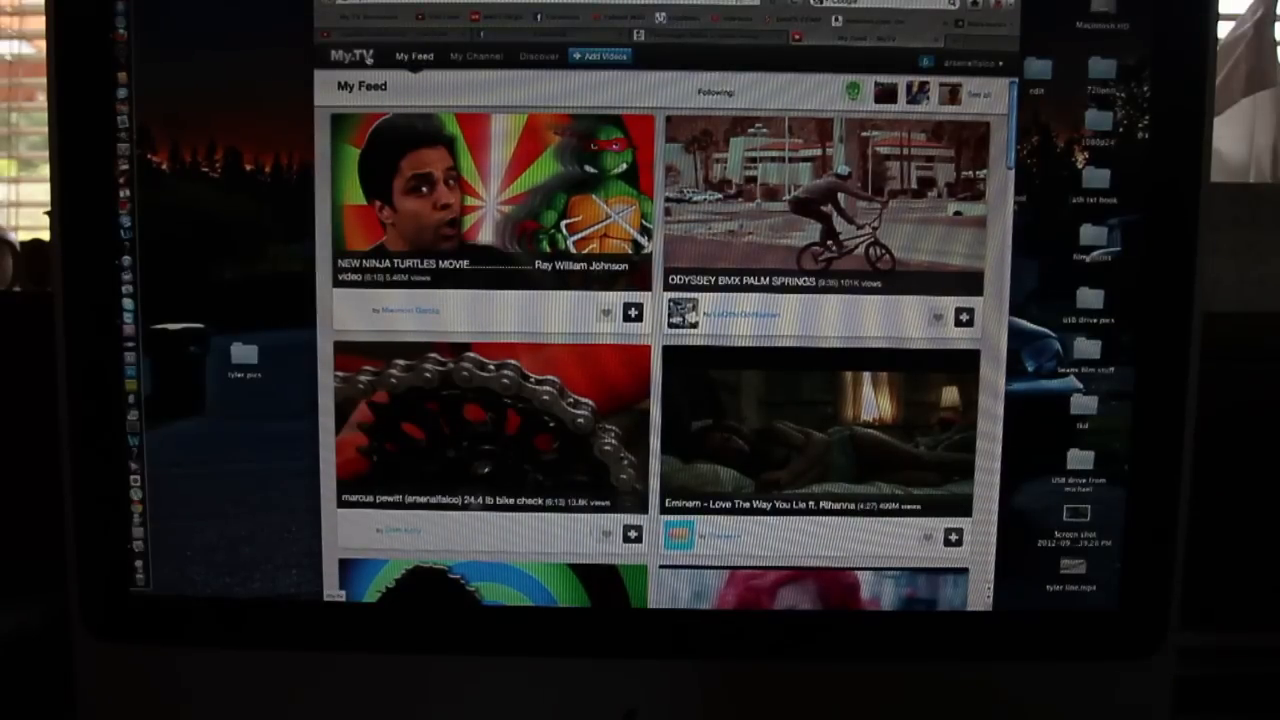
- Share the 'seattle school clips' YouTube video to the marcus pewitt channel and go to the posted video
{"action": "scroll", "scroll_direction": "down", "scroll_amount": 3}
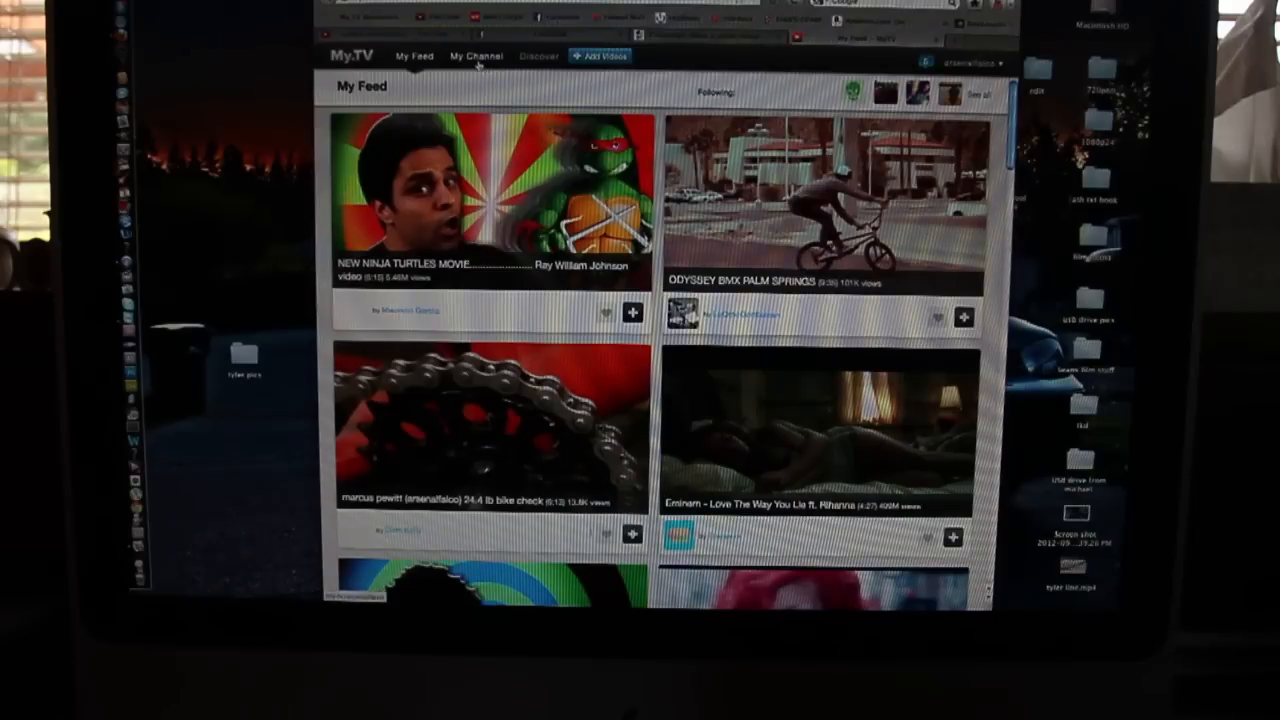
{"action": "left_click", "coordinate": [478, 54]}
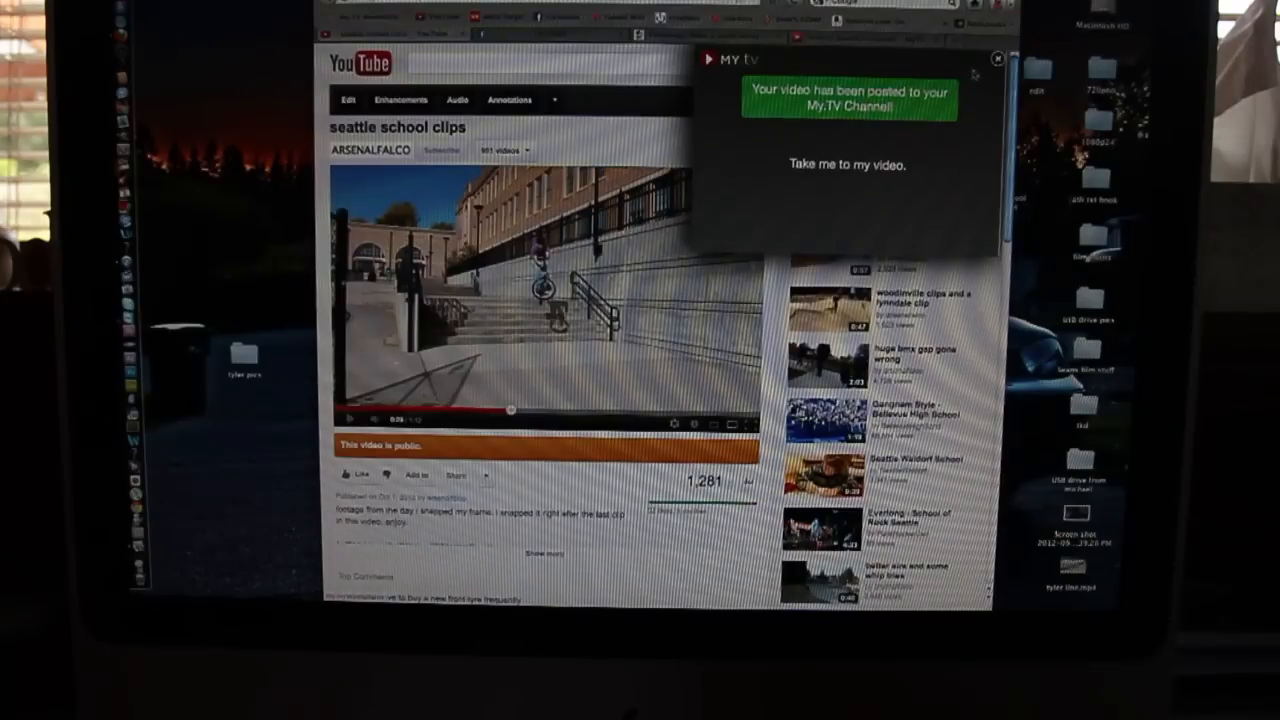
{"action": "left_click", "coordinate": [996, 56]}
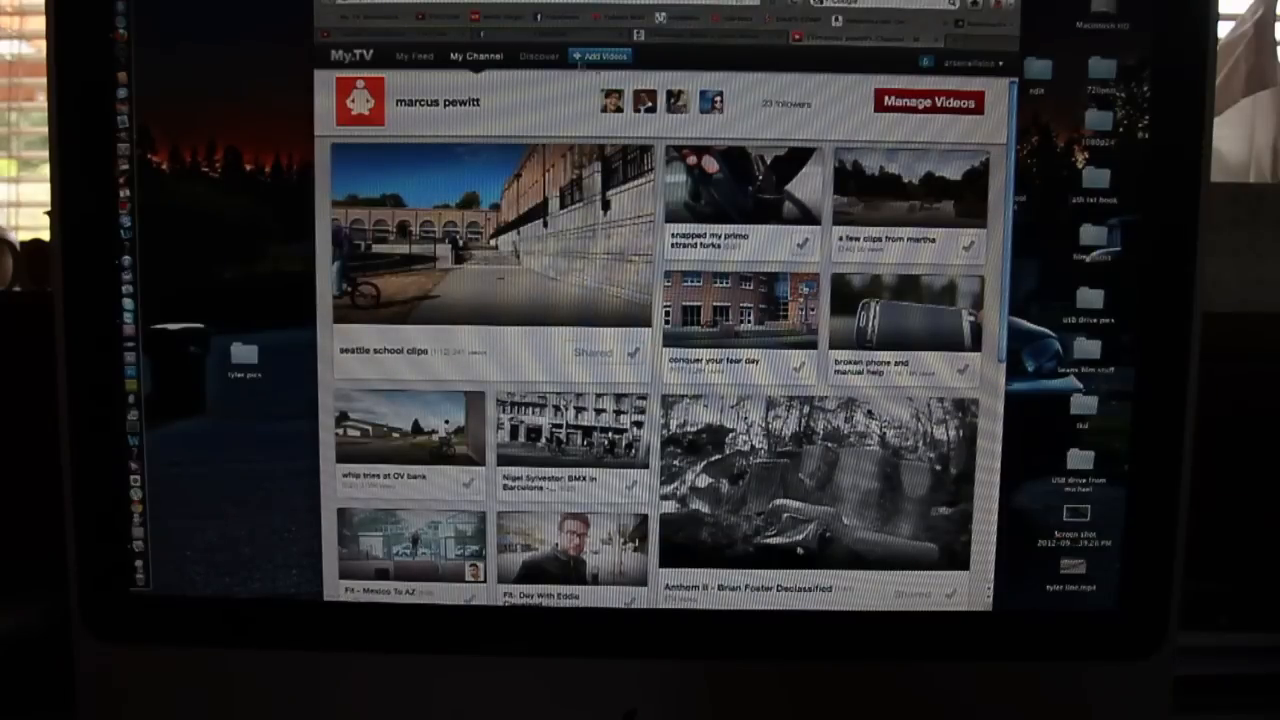
- Leave the channel page showing the shared clip and head to Discover's new videos and channels
{"action": "left_click", "coordinate": [530, 54]}
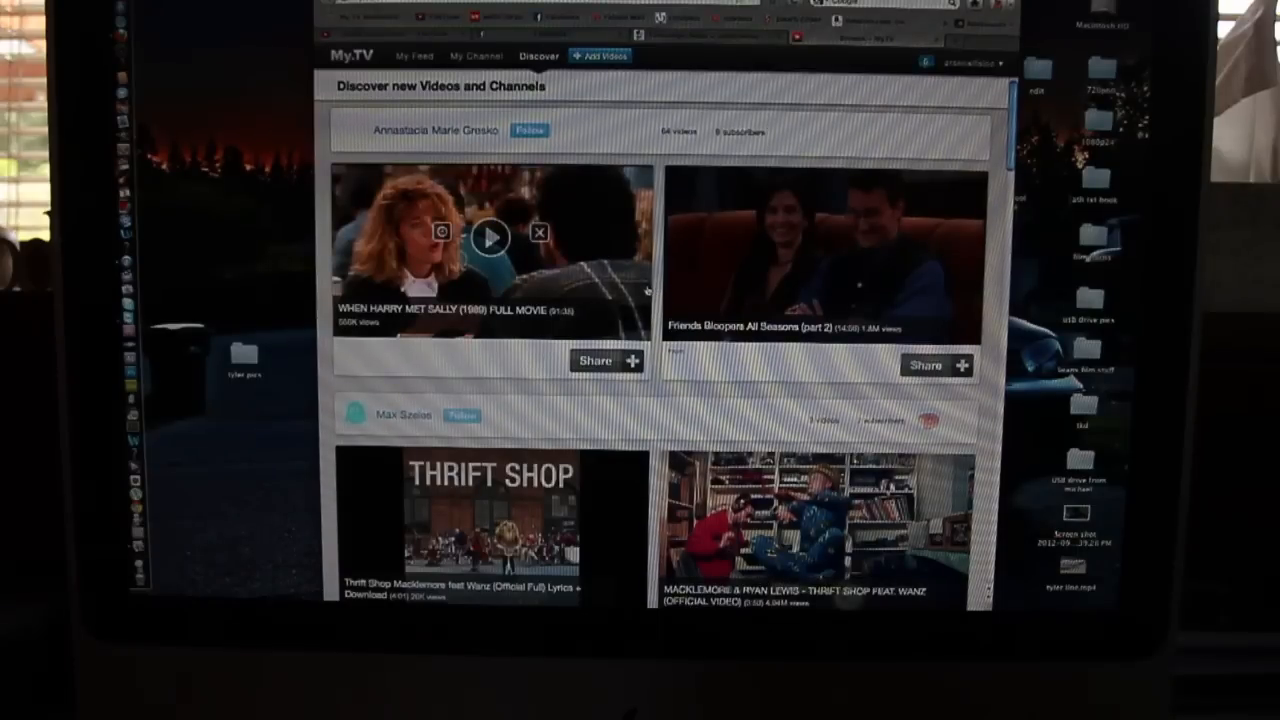
- Browse the Discover suggestions, check subscriber notifications, then bring up the account menu (settings, help, logout)
{"action": "scroll", "scroll_direction": "down", "scroll_amount": 3}
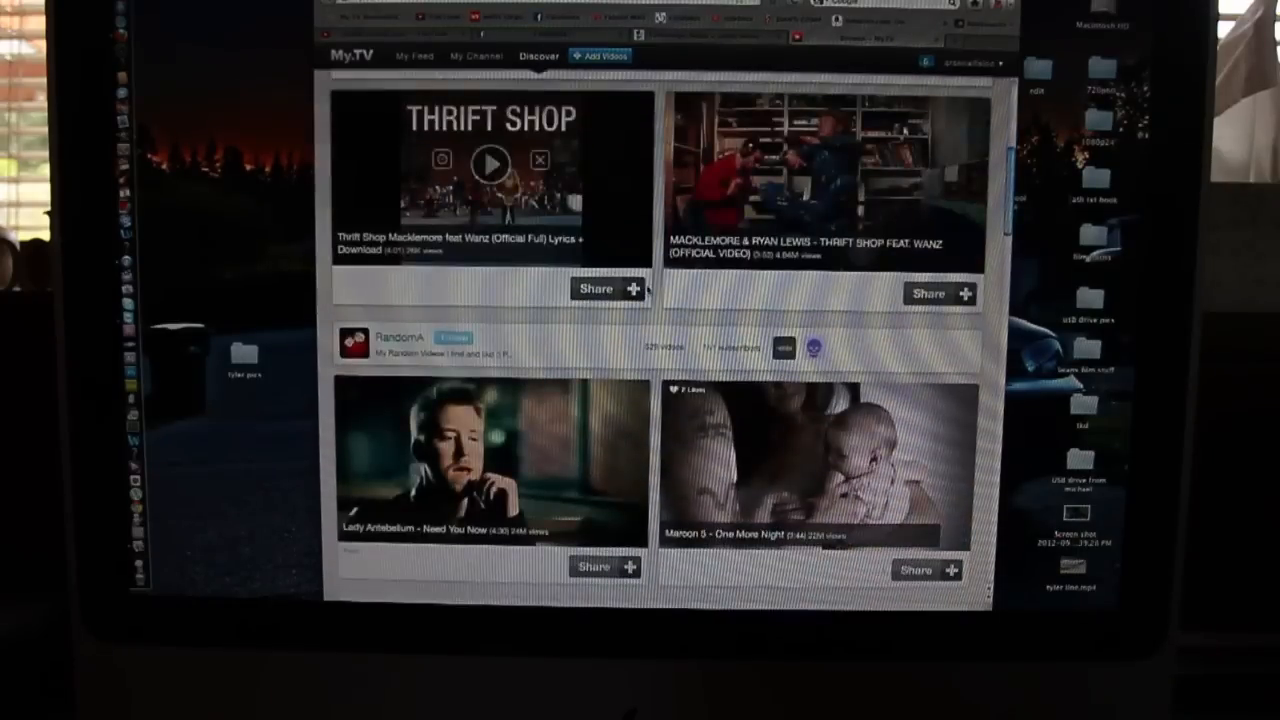
{"action": "scroll", "scroll_direction": "down", "scroll_amount": 3}
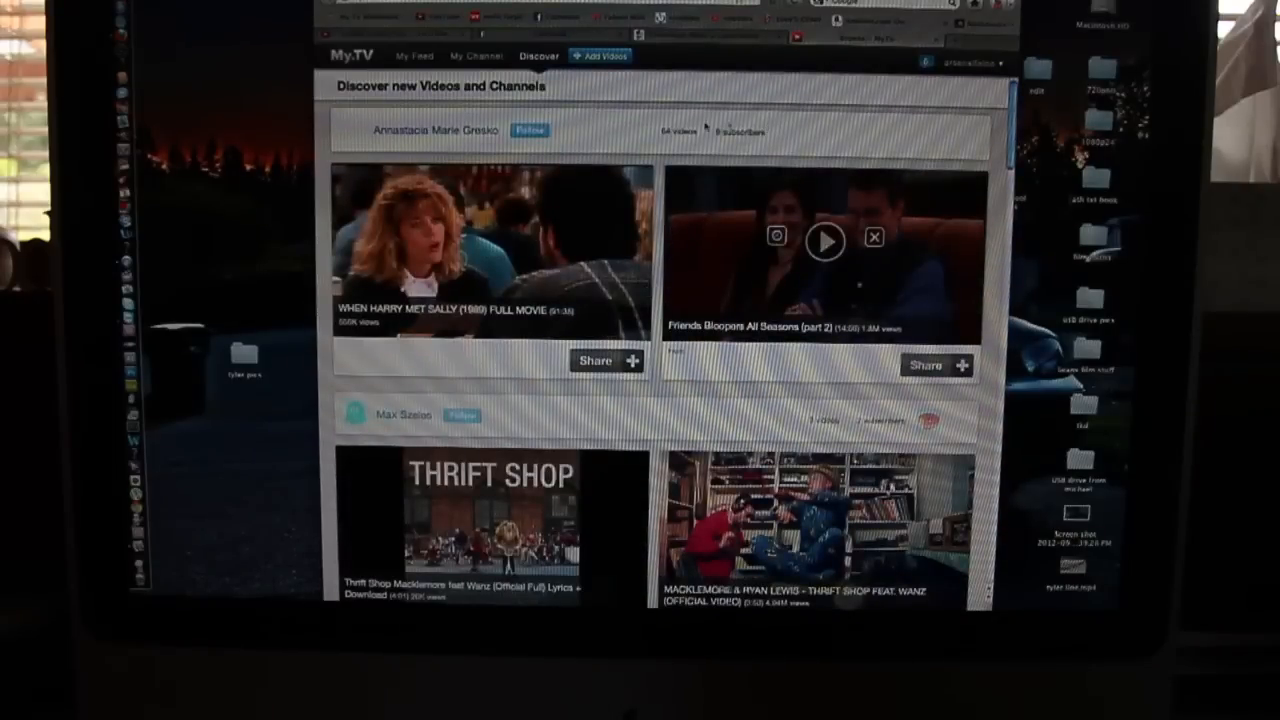
{"action": "left_click", "coordinate": [924, 62]}
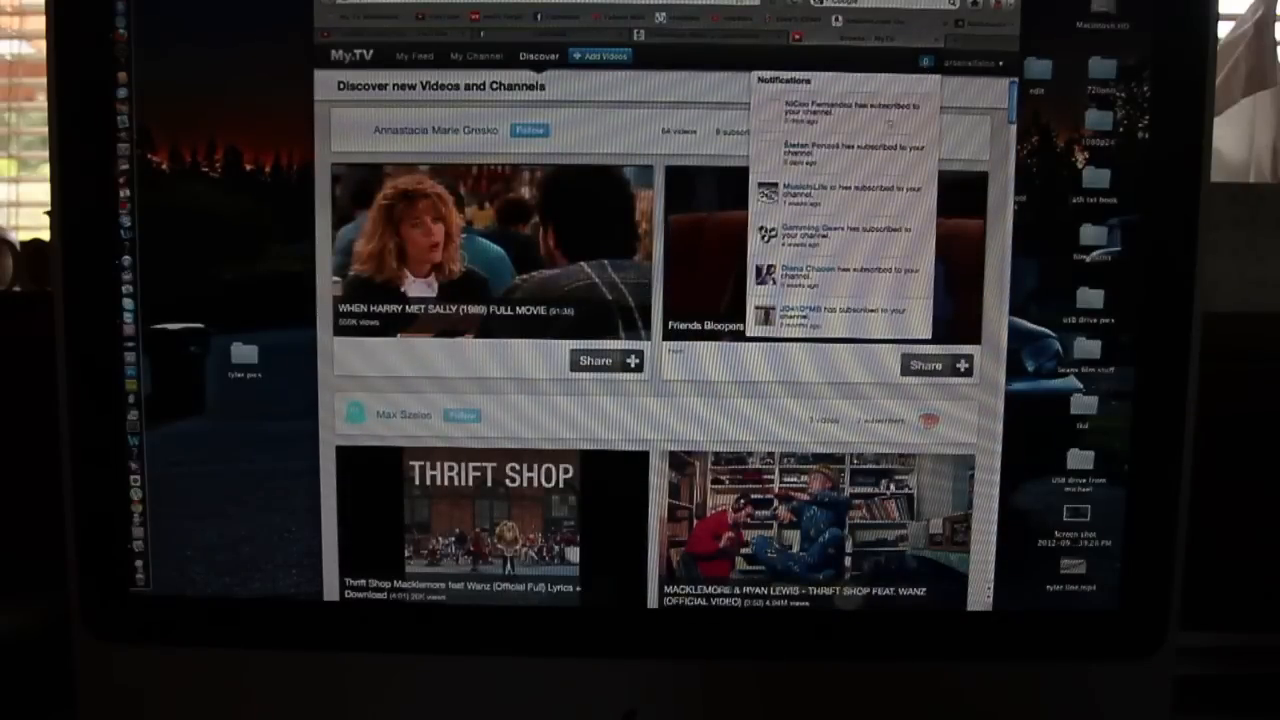
{"action": "left_click", "coordinate": [970, 60]}
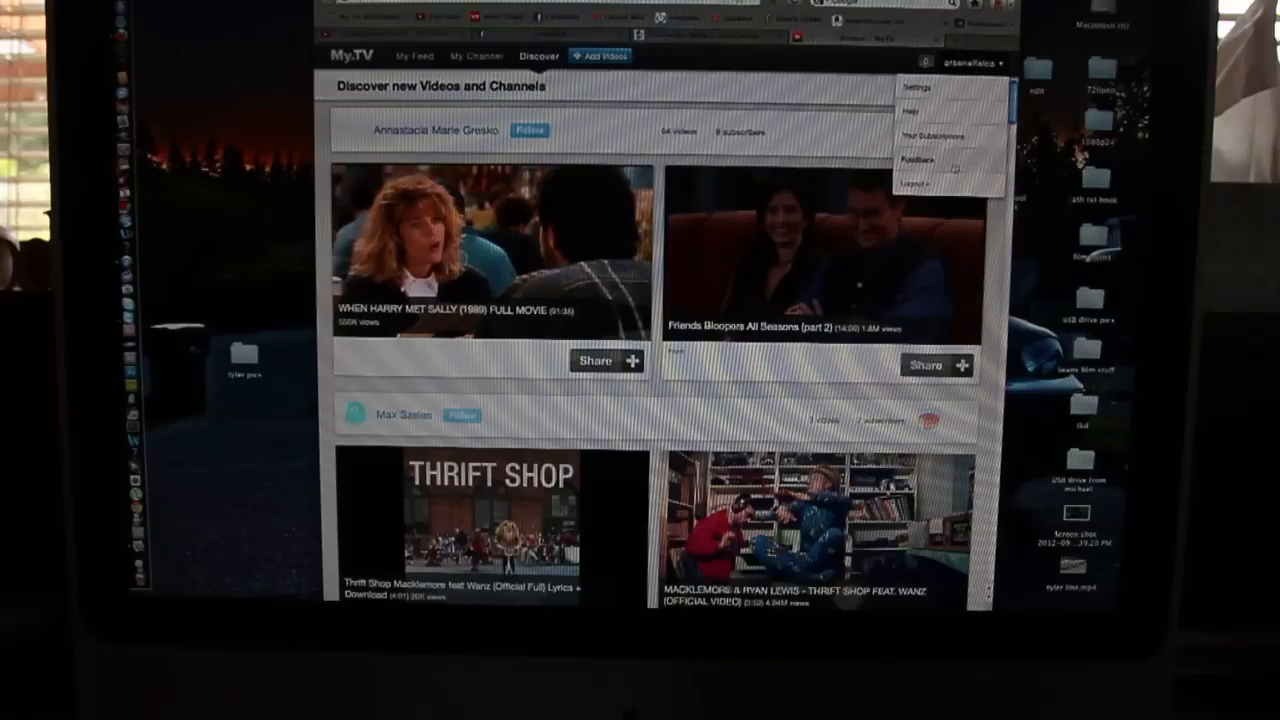